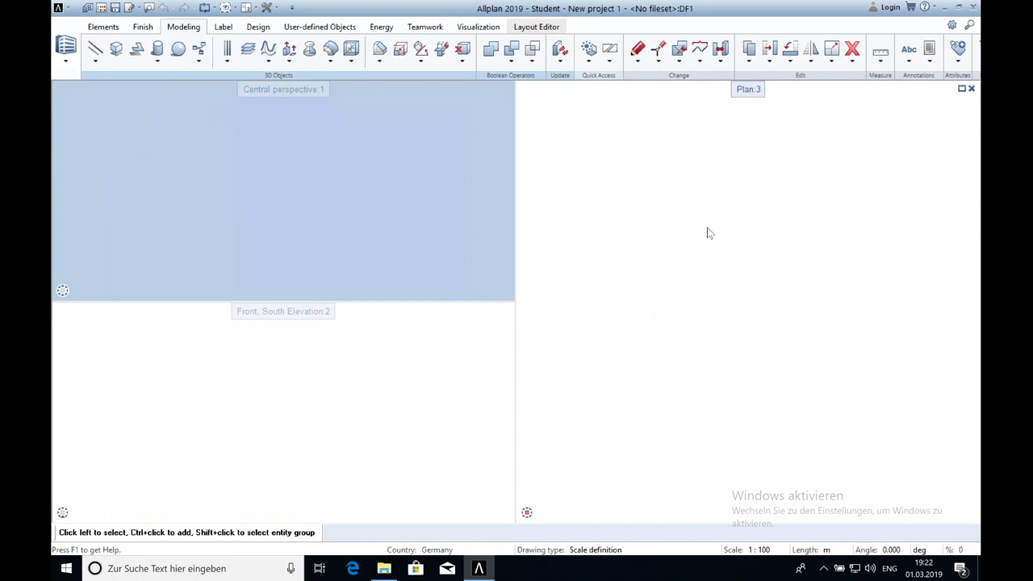
mouse_move(780, 193)
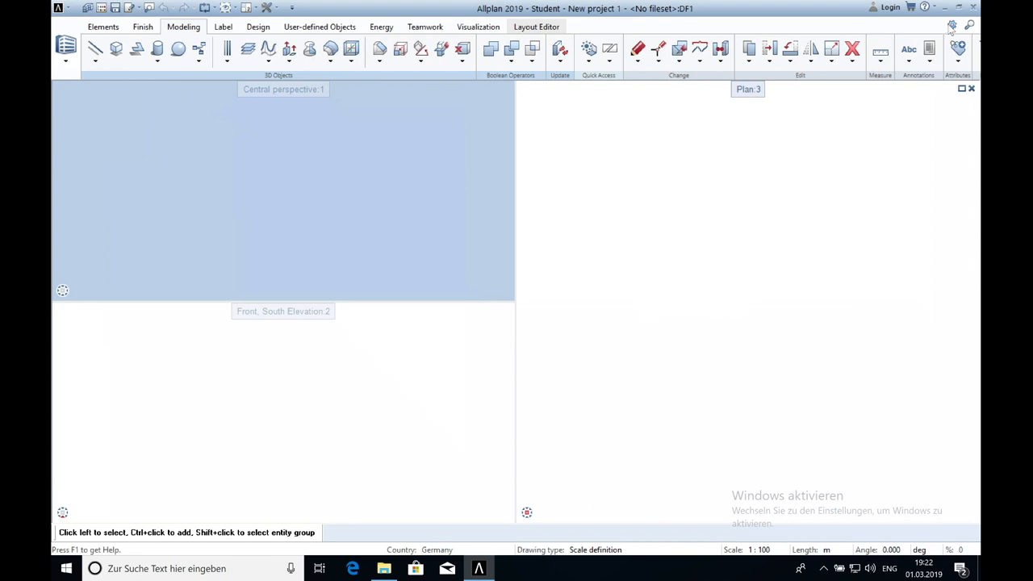
mouse_move(942, 41)
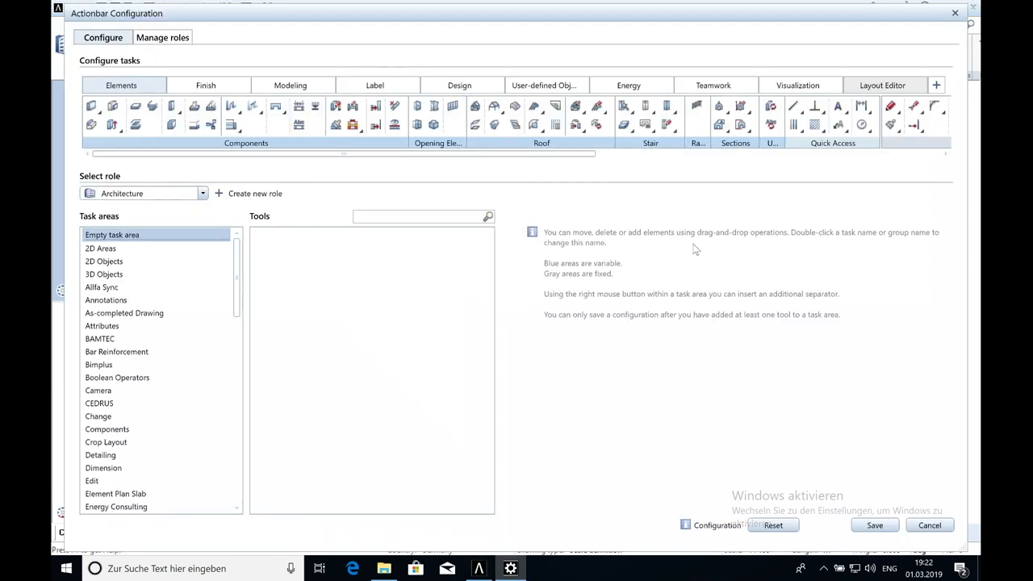
Step: Locate Allplan Visual Scripting among the Modeling tools via a 'visual' search and save the actionbar setup
click(291, 84)
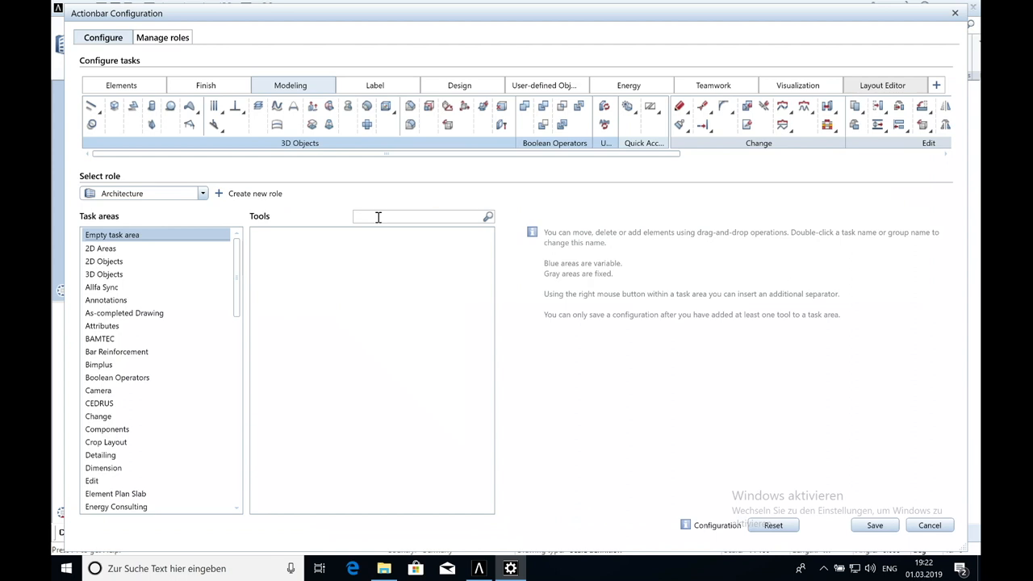
text(visual)
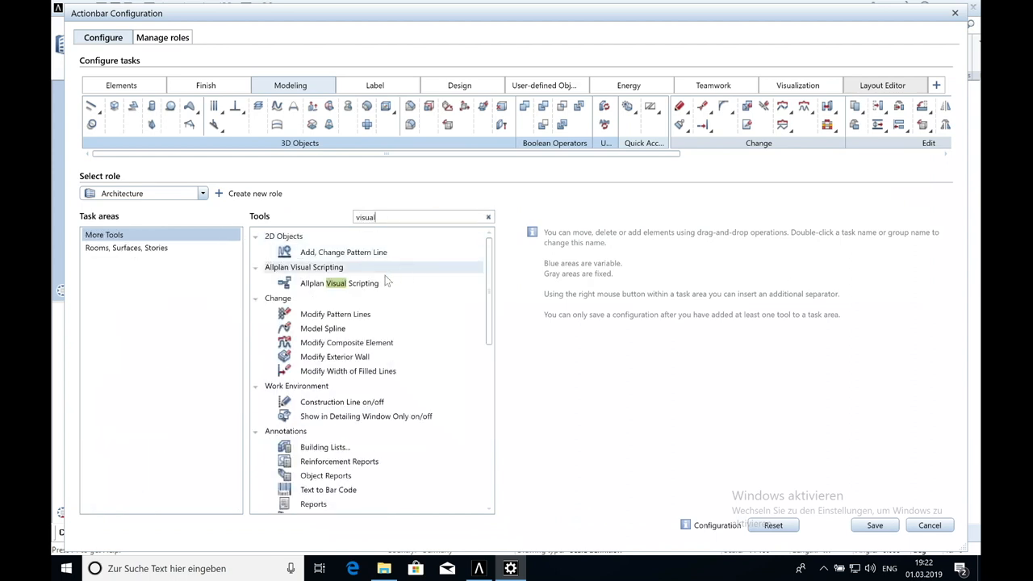
click(339, 283)
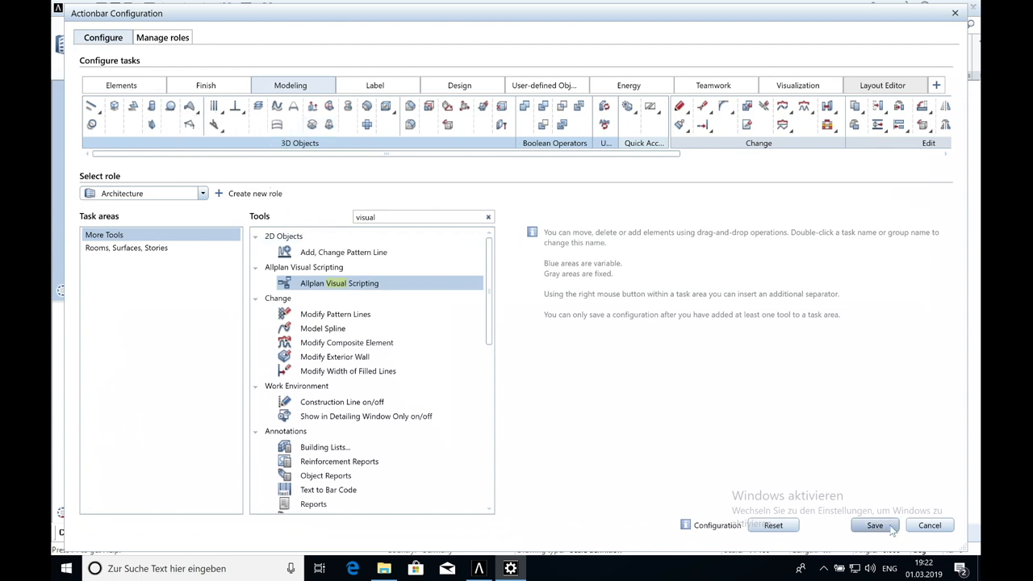
click(875, 526)
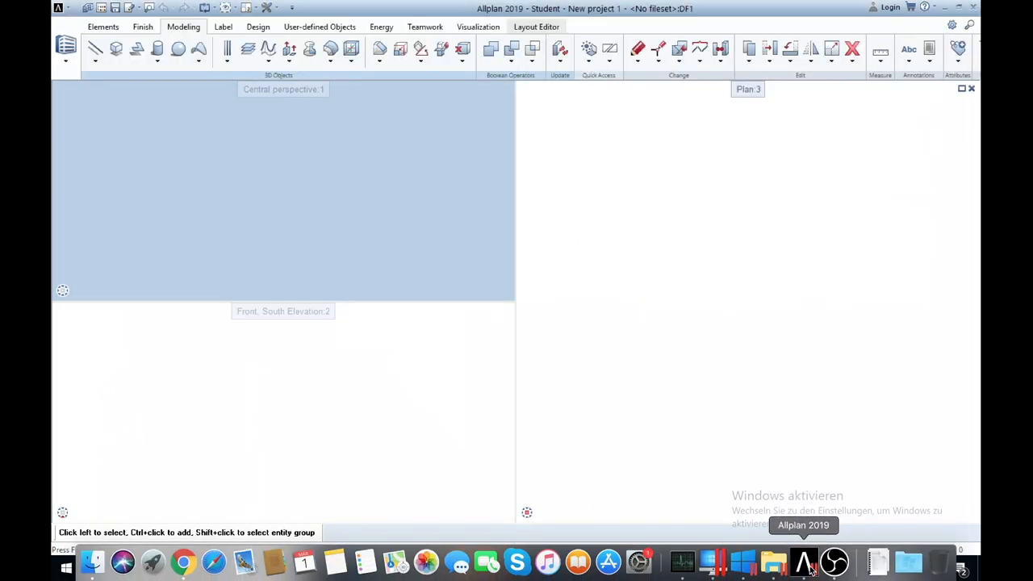
Step: Launch Allplan Visual Scripting from the Modeling actionbar's 3D Objects flyout
click(197, 50)
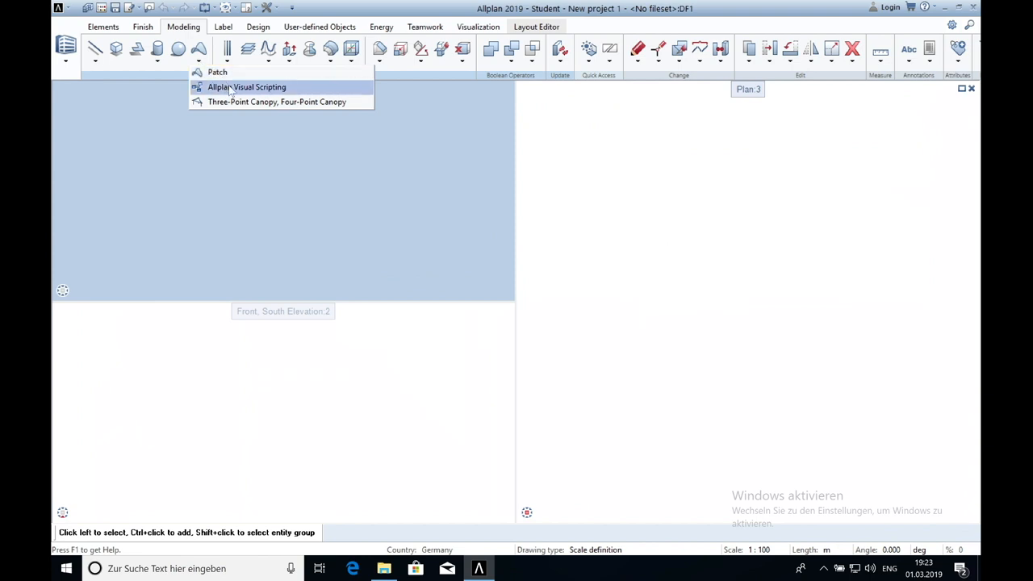
click(247, 87)
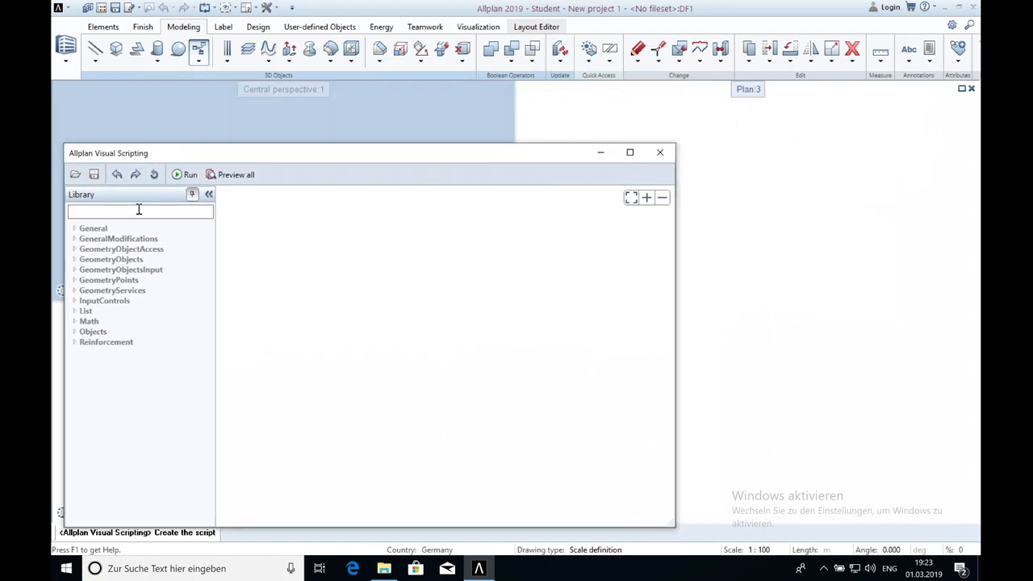
Step: Add RectangleGridPoints and AxisGridFromPoints, feed grid points and counts into the axis node, and run the script
text(axis)
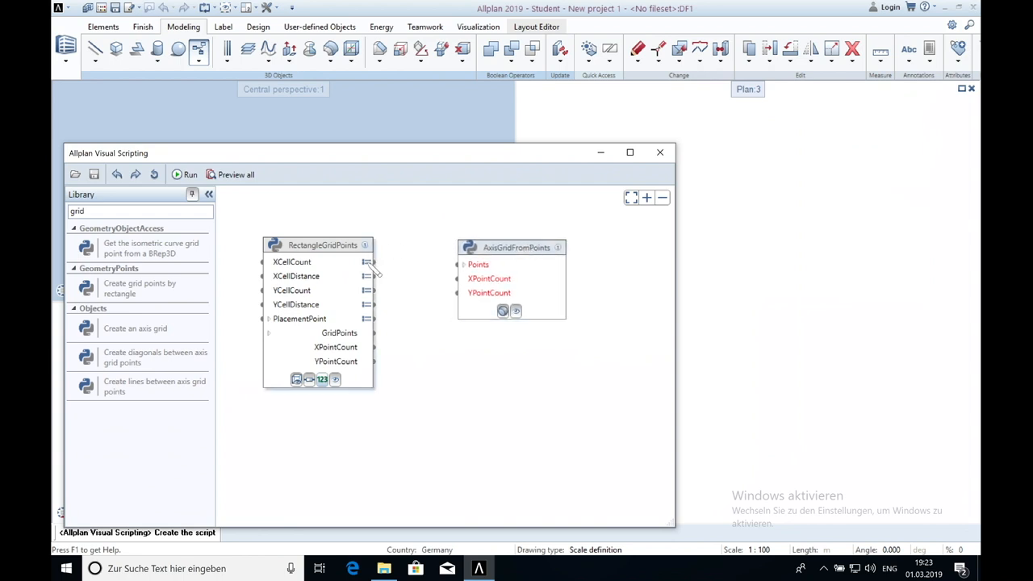
click(365, 261)
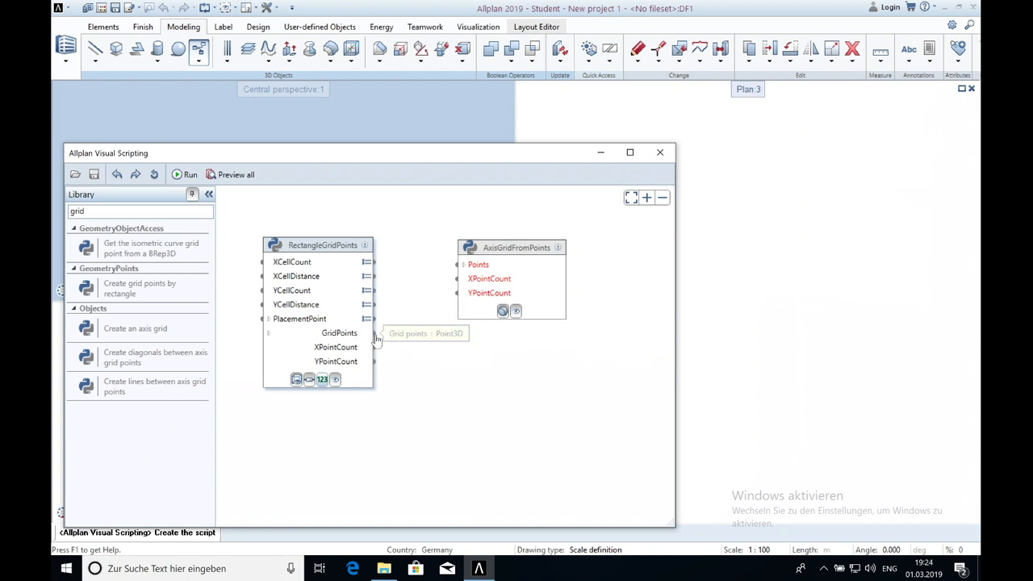
drag(370, 333, 459, 265)
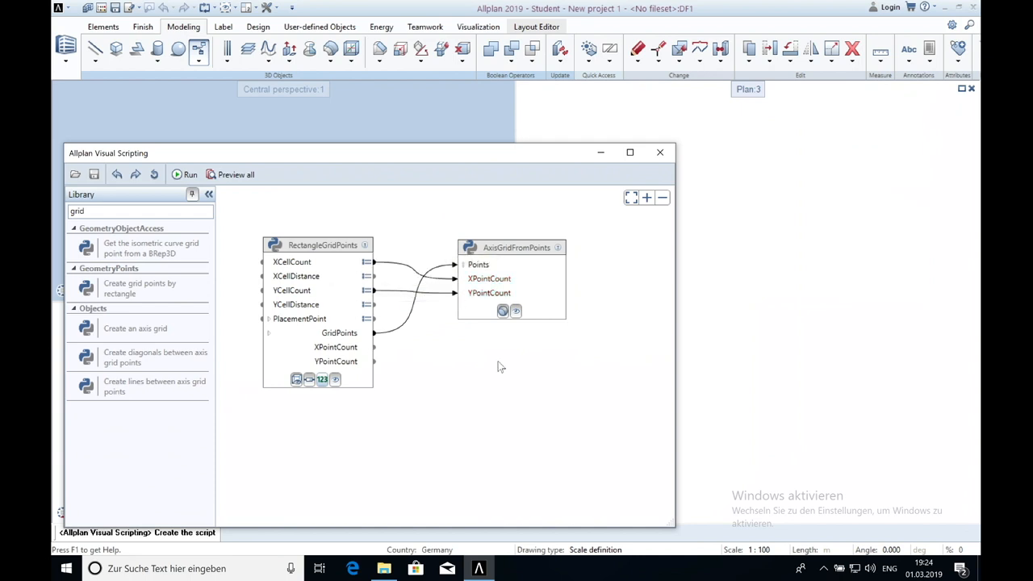
click(187, 175)
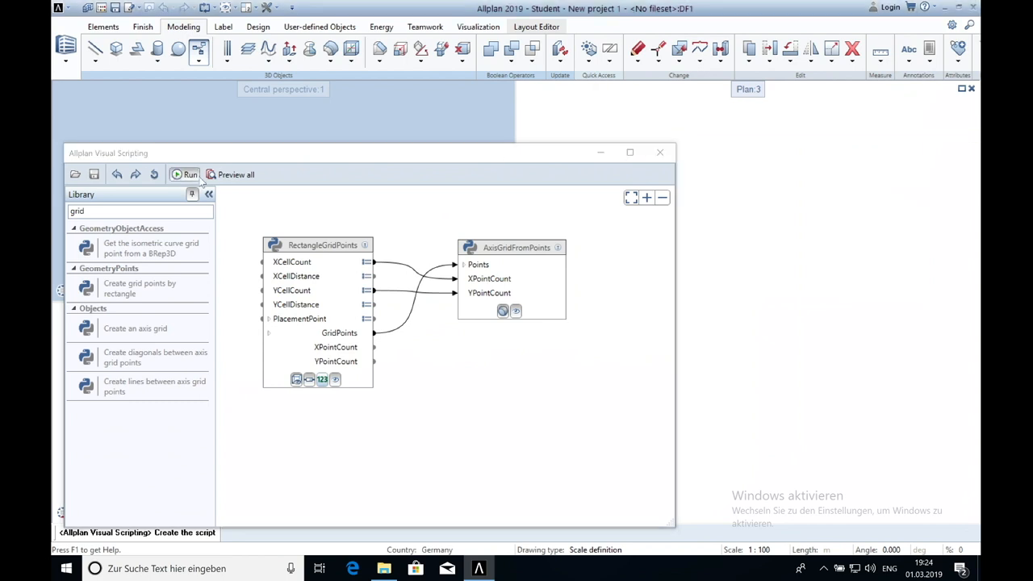
click(185, 174)
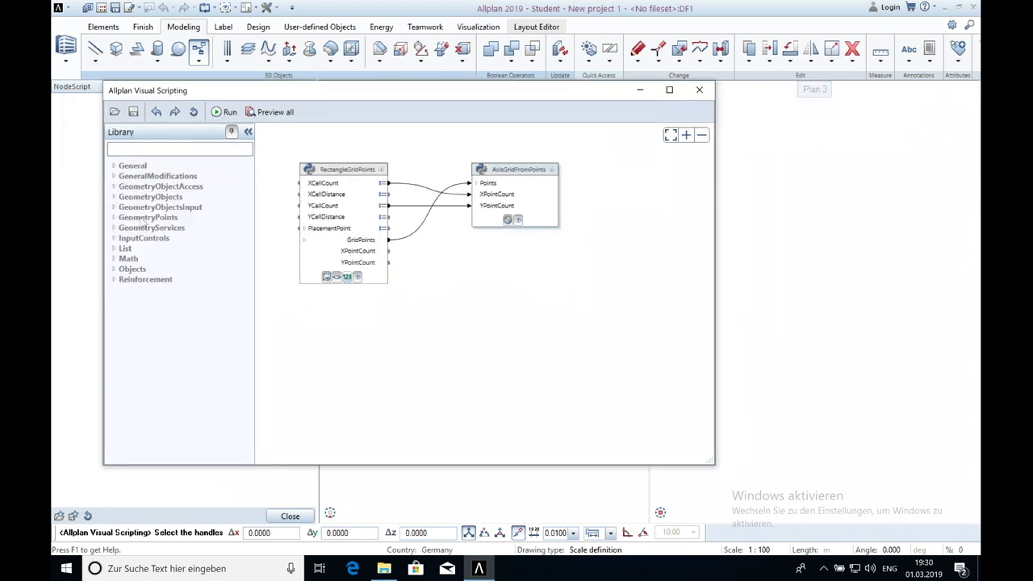
Step: Add a Cylinder node from GeometryObjects with CenterPoint value -1 and Radius .5
click(150, 197)
text(0.2)
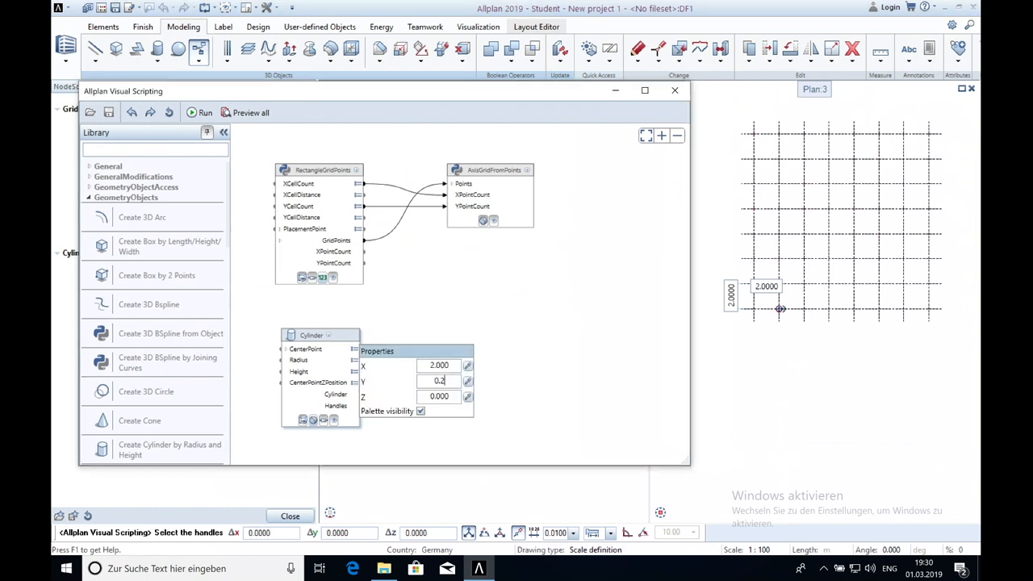
text(-1)
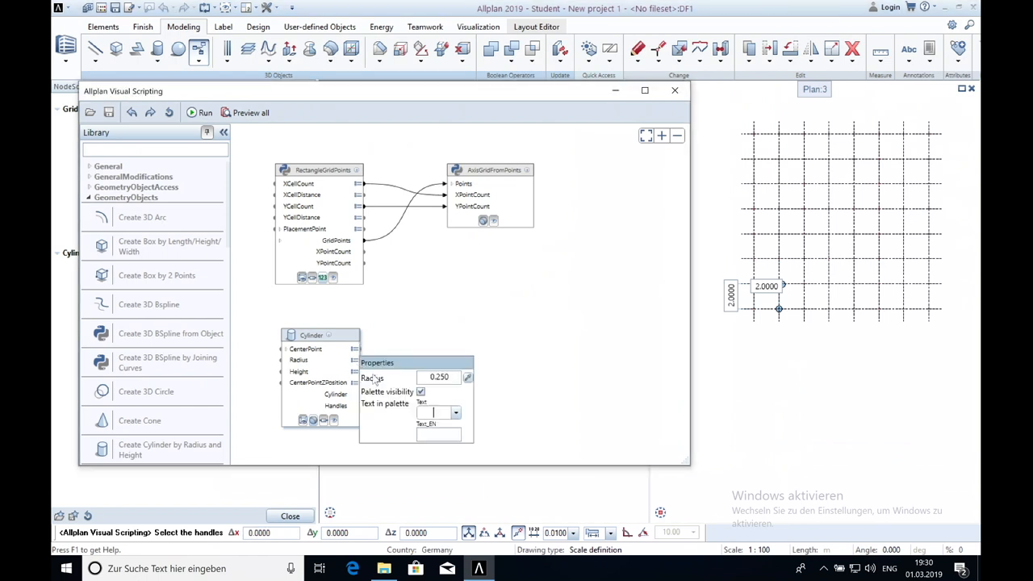
text(.5)
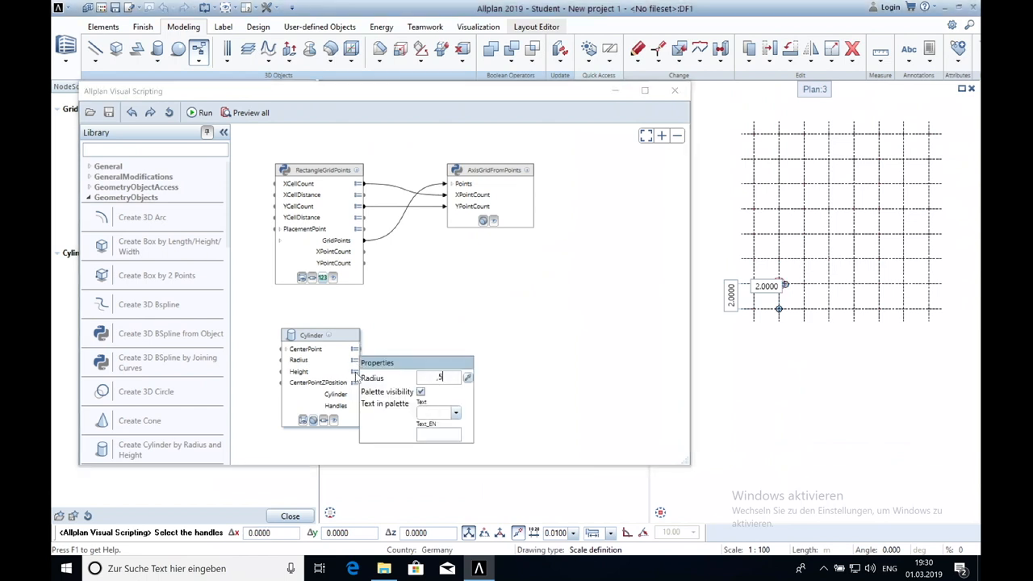
click(297, 372)
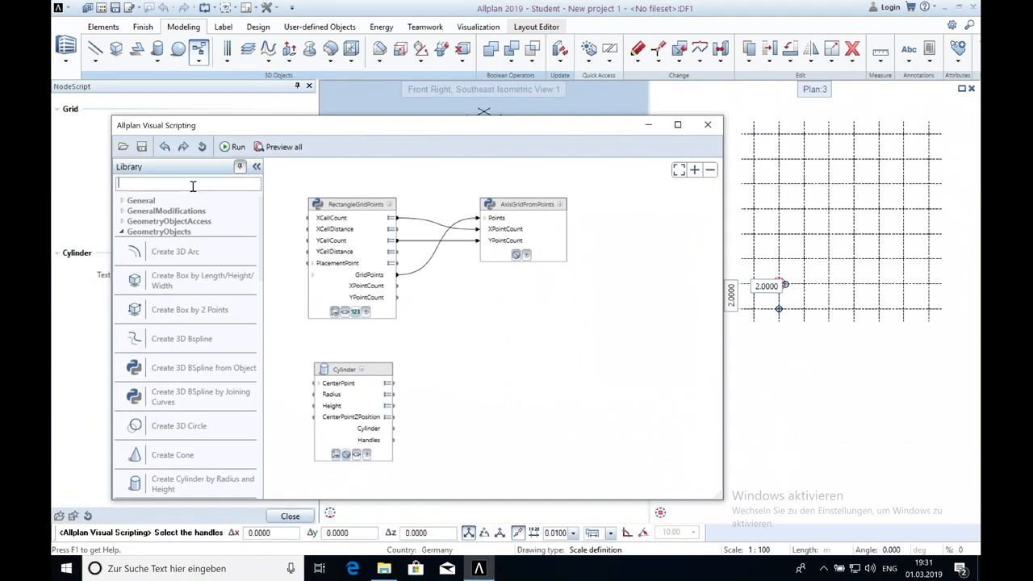
Step: Add a PlaceByCountVector node with count 6, a Box and a second Cylinder feeding its own placement node
text(c)
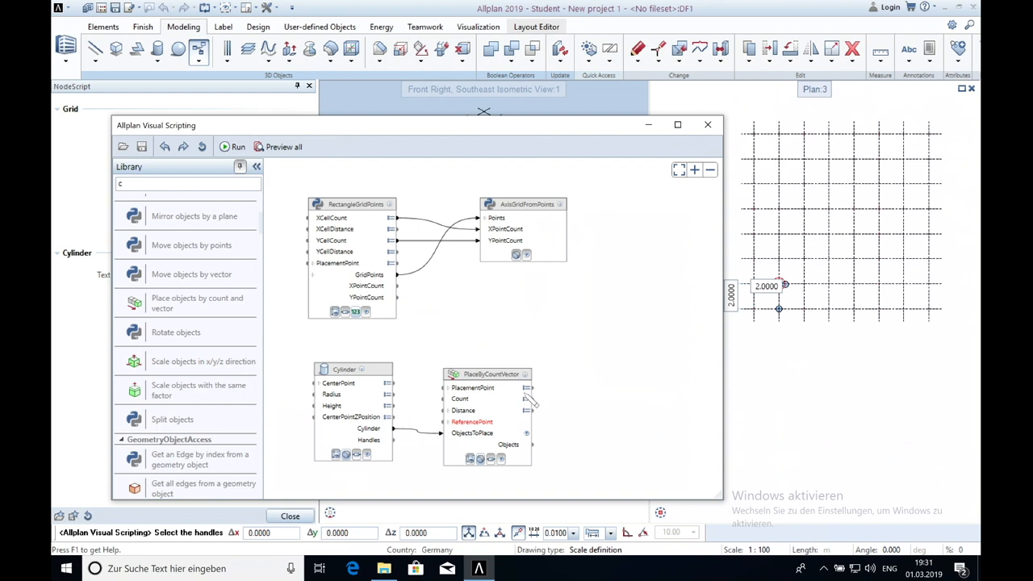
click(526, 399)
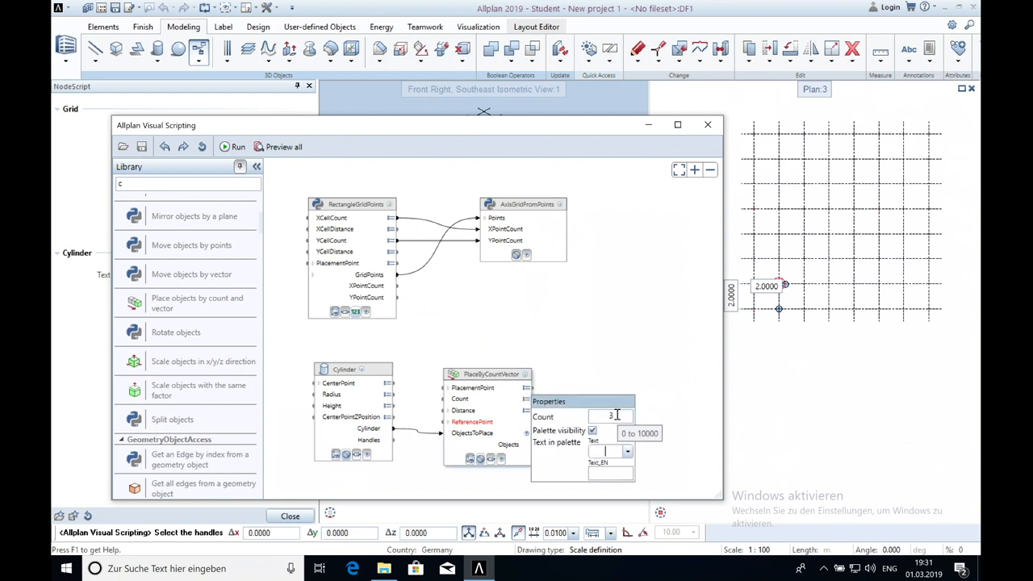
text(6)
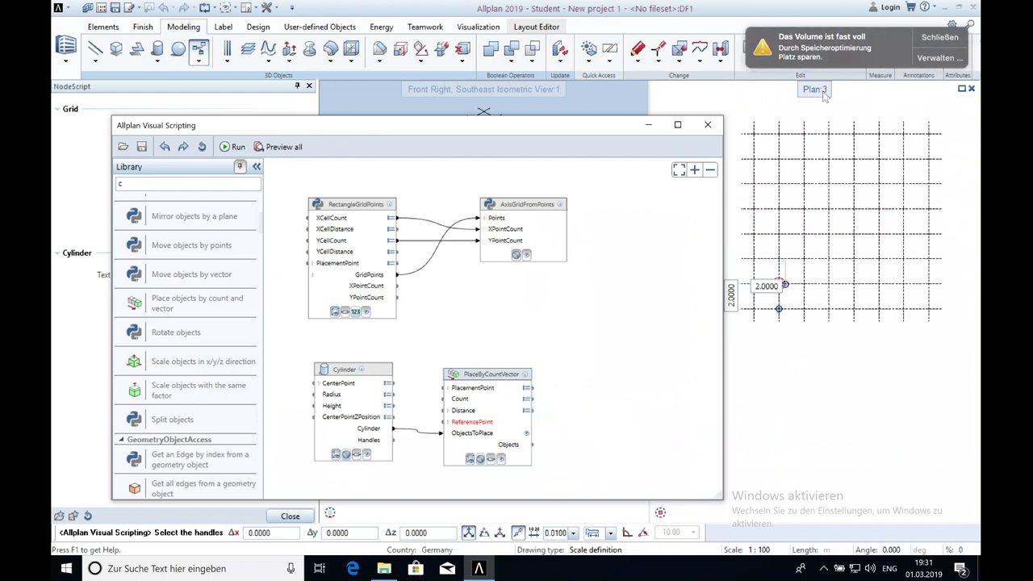
click(233, 146)
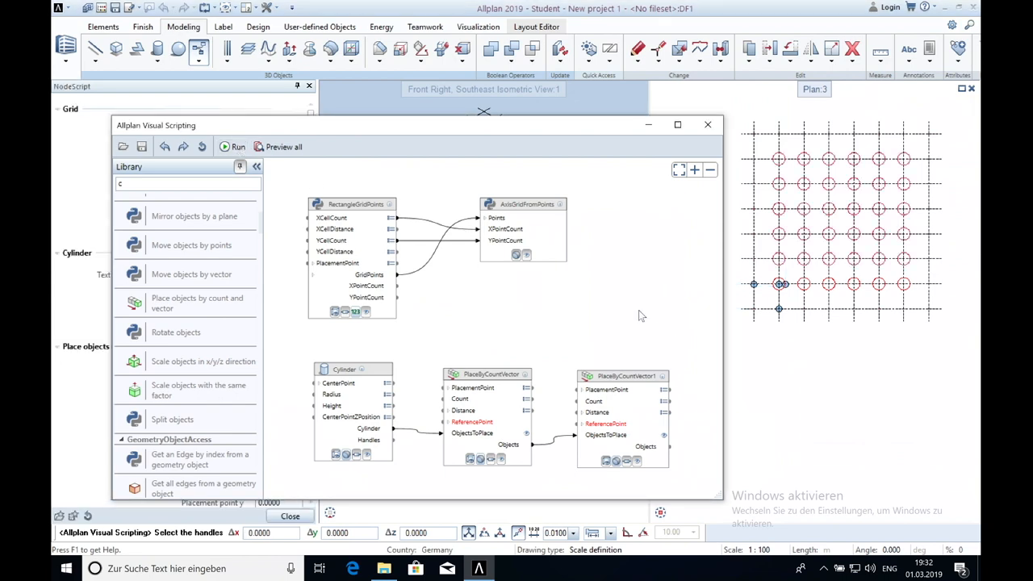
click(234, 145)
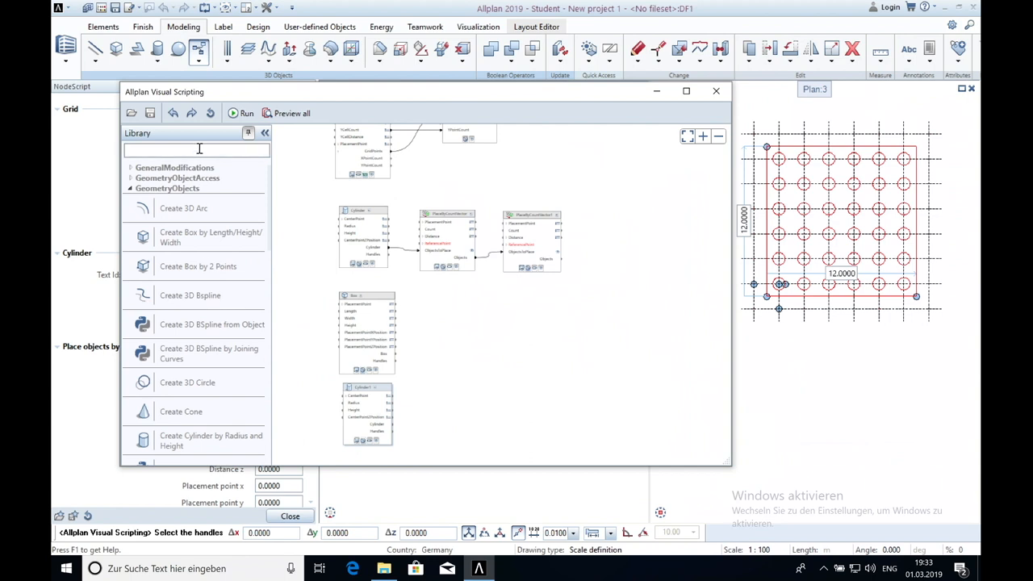
text(c)
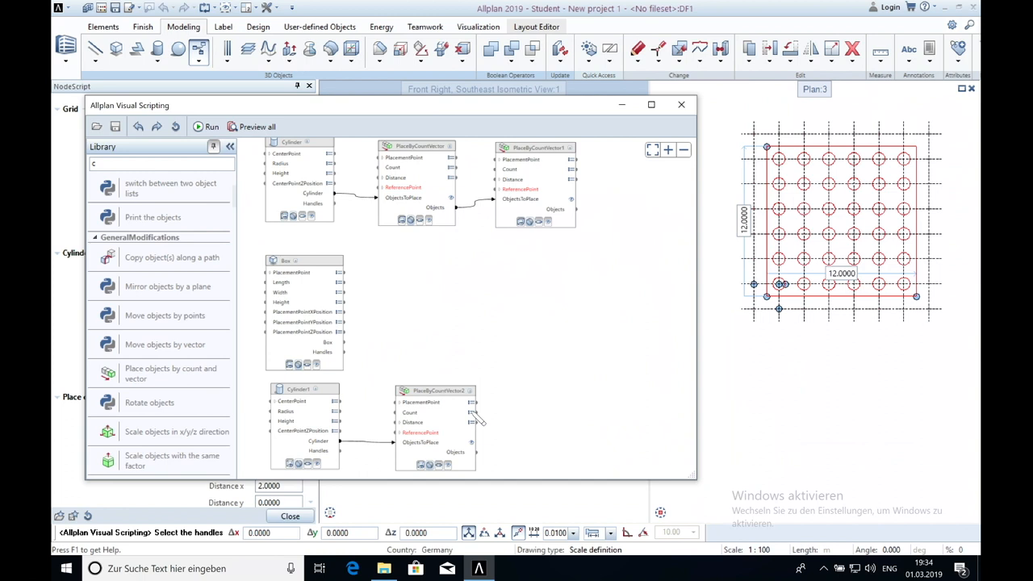
Step: Run the graph to produce the cylinder column stacks and show the right elevation in the lower view
click(474, 413)
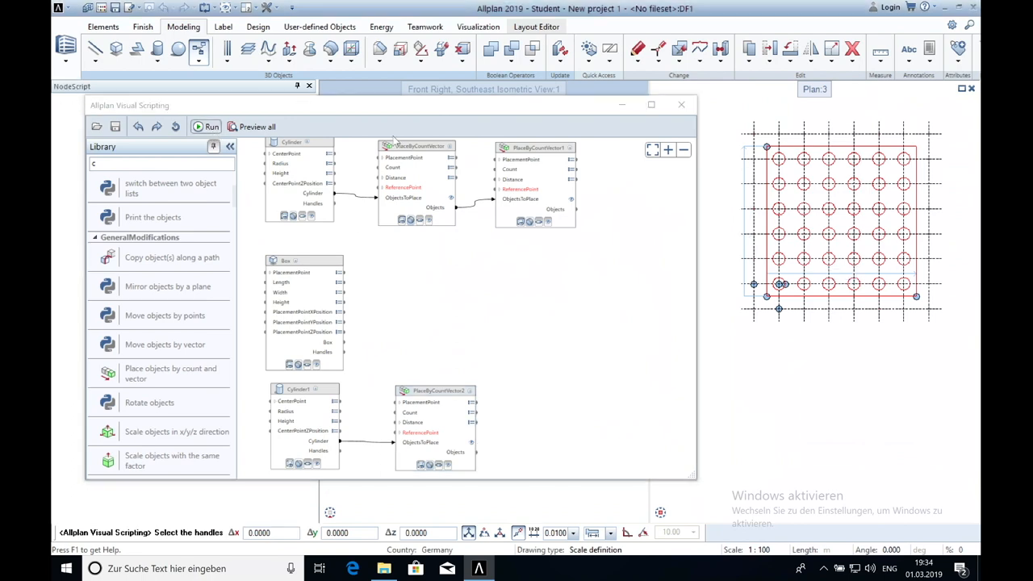
click(207, 126)
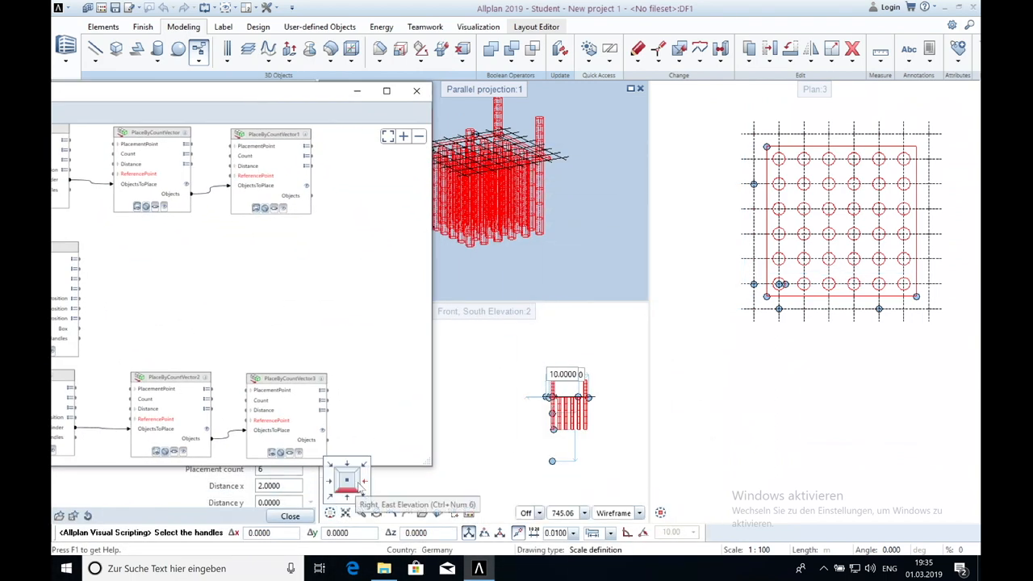
click(345, 481)
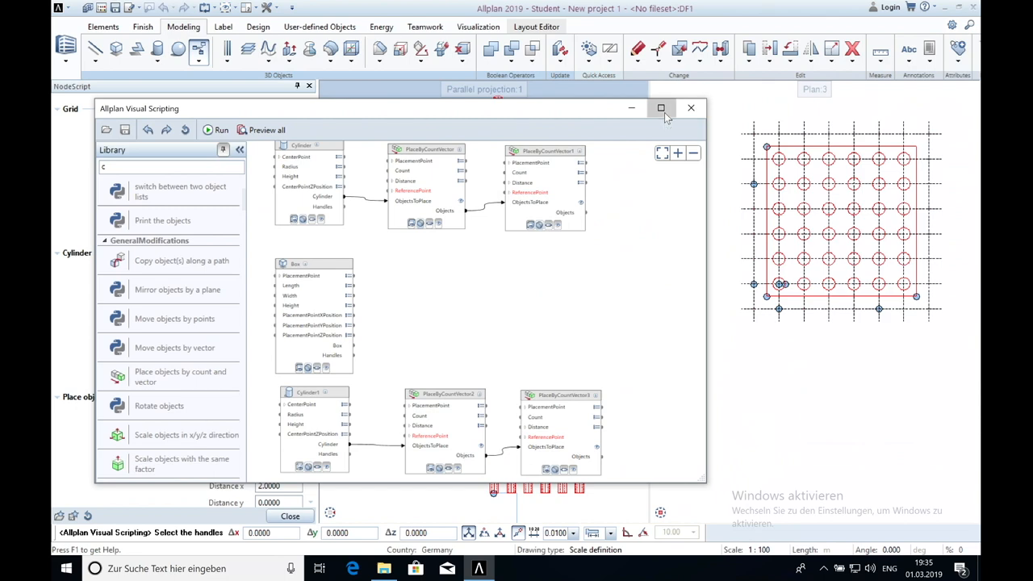
click(662, 106)
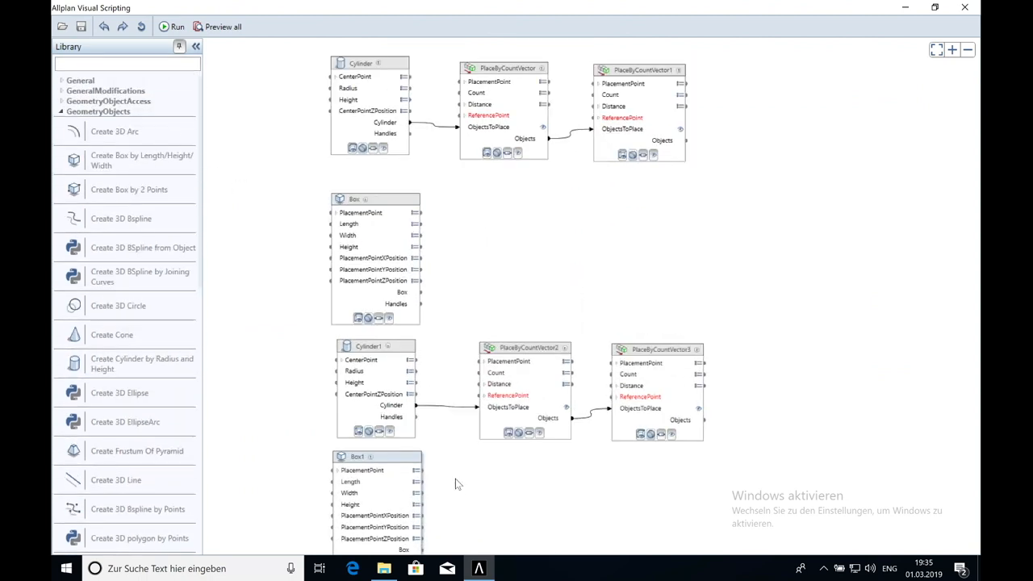
Step: Add a second Box with a PlaceByCountVector node for the floor slab, width 2 and placement value .25
scroll(down, 3)
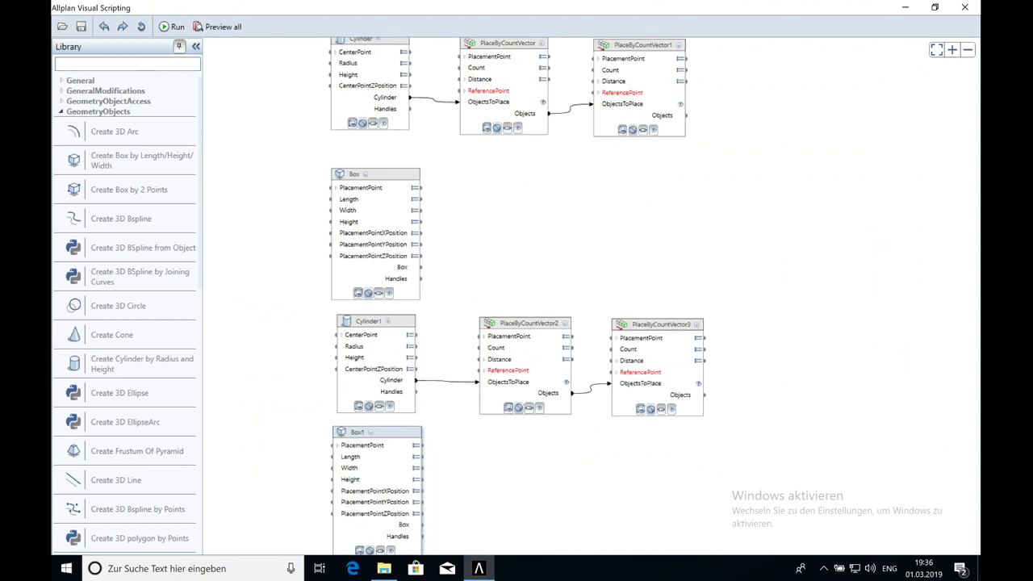
text(c)
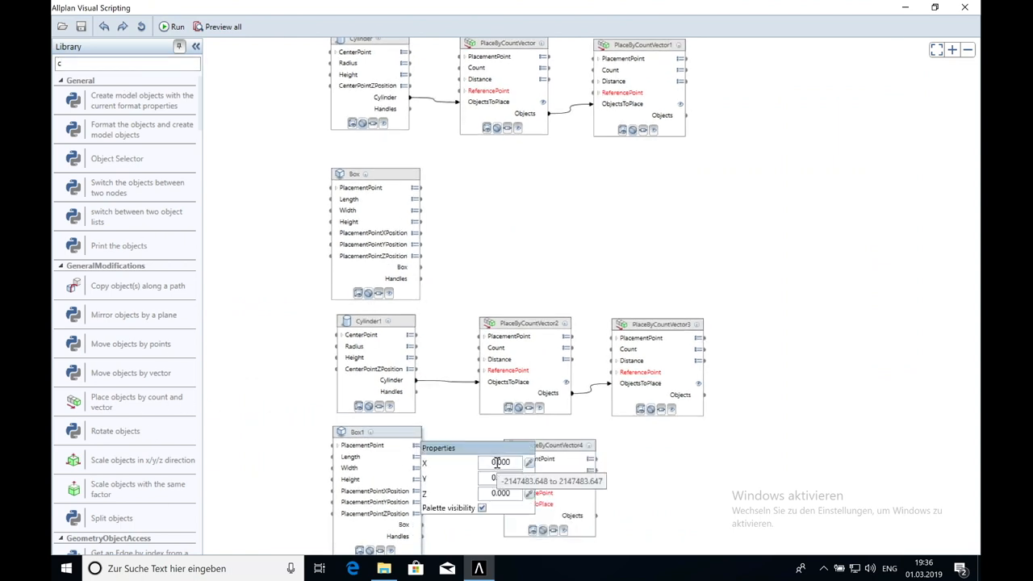
text(2.000)
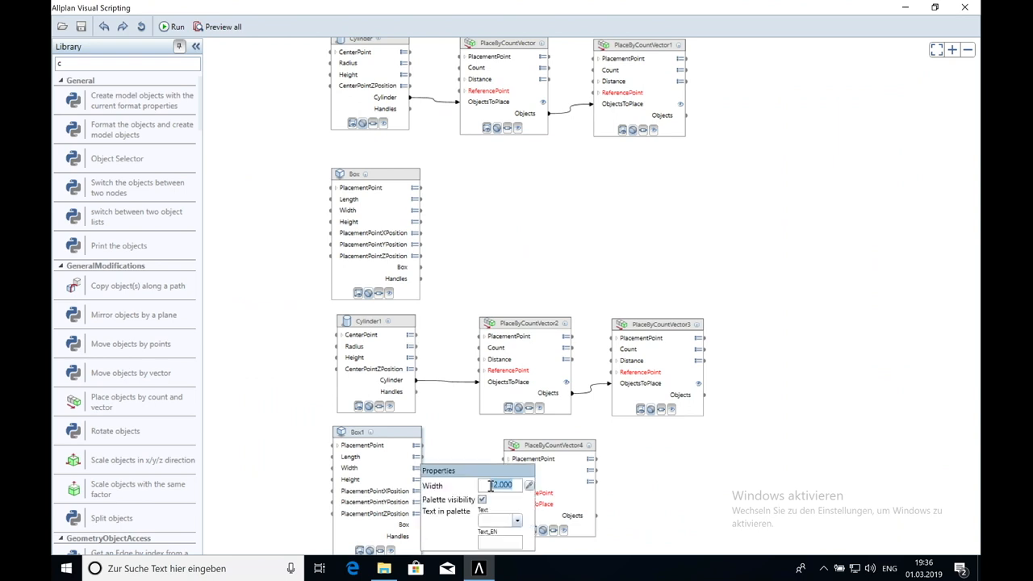
text(.250)
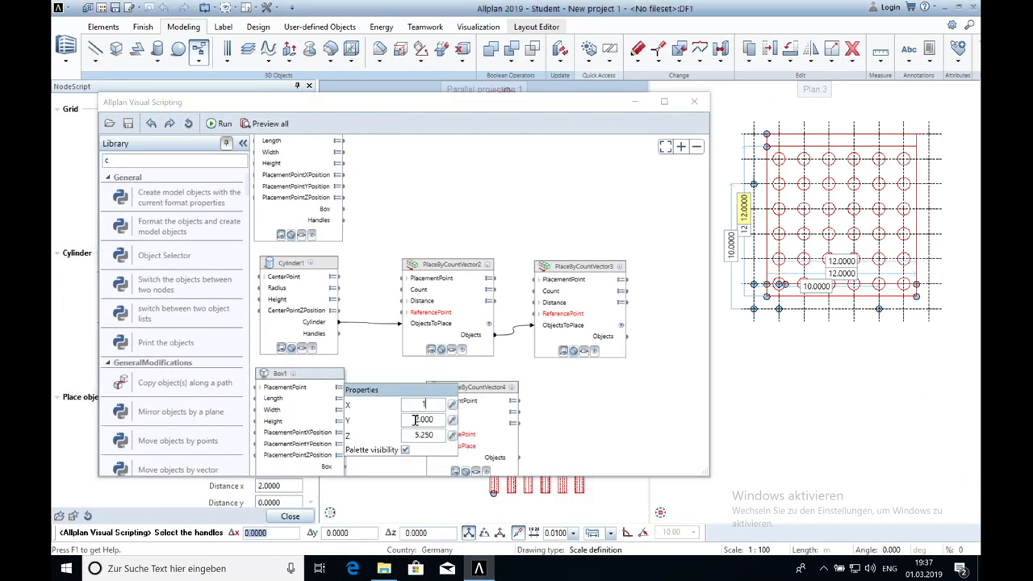
Step: Connect the Box1 output to ObjectsToPlace of its PlaceByCountVector node and begin editing the vector
click(423, 434)
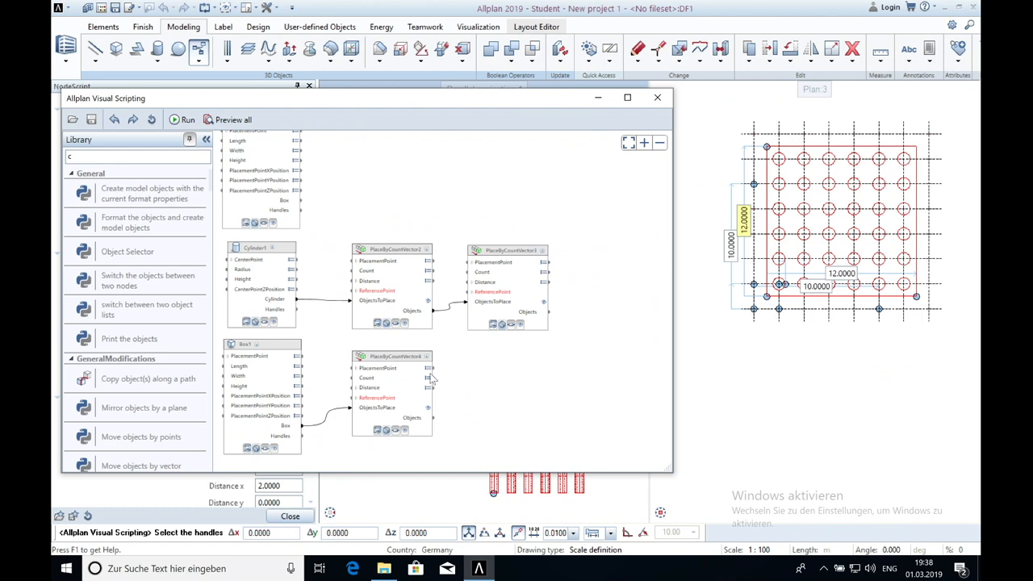
click(429, 378)
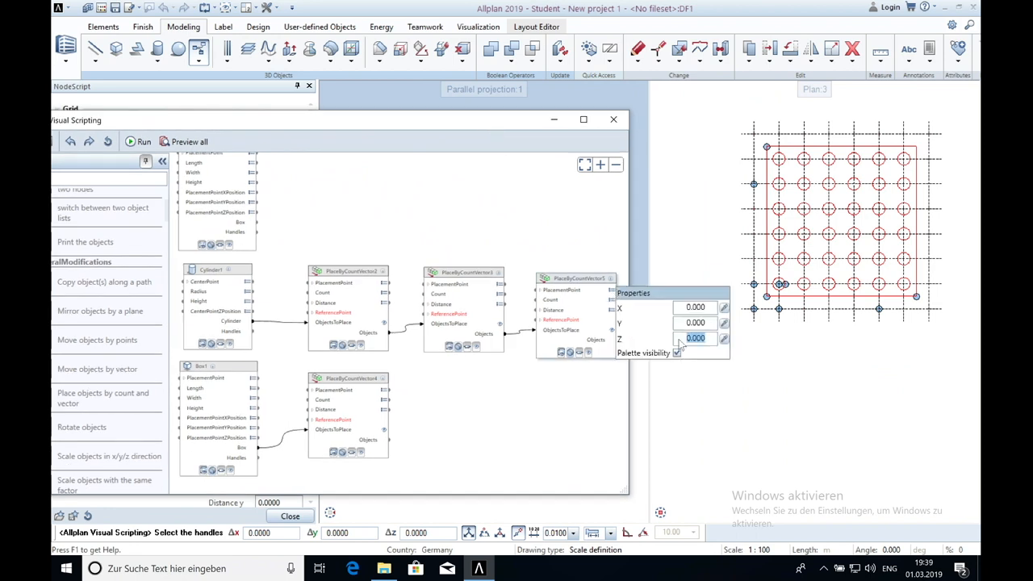
Step: Enter Z distances 5 and counts 8 and 9 so columns and slabs stack into a tower
text(5)
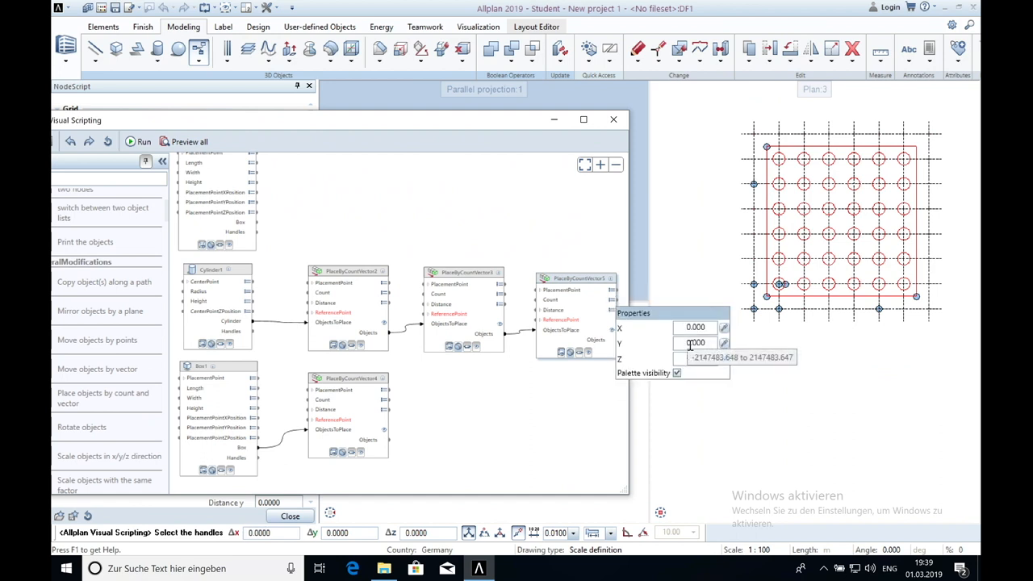
text(5)
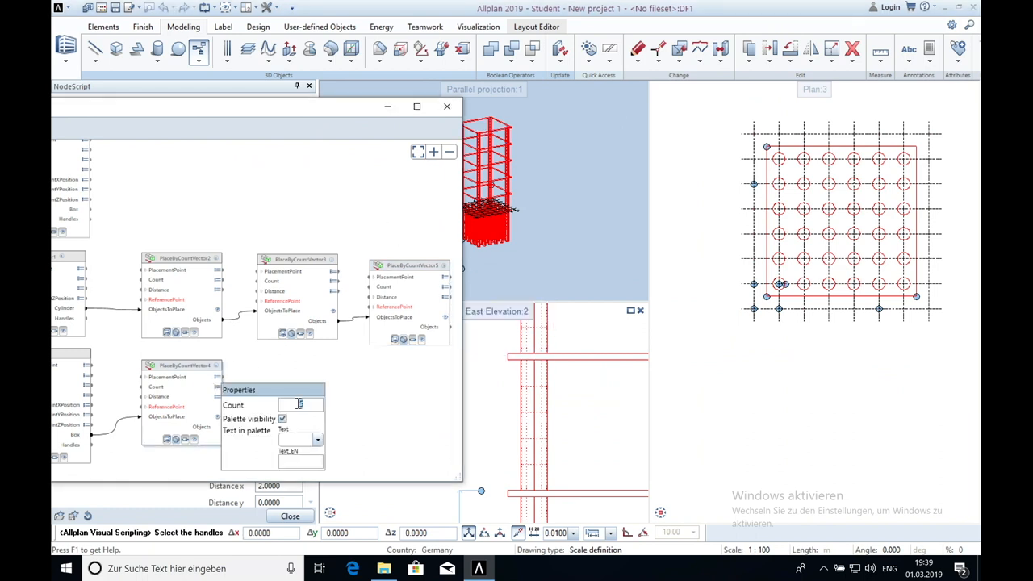
text(8)
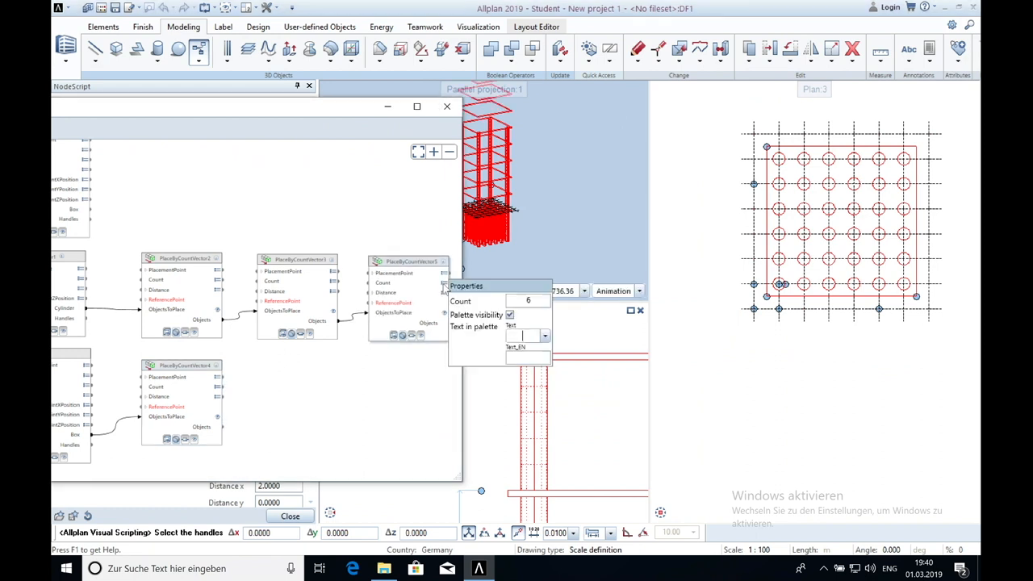
text(9.7000)
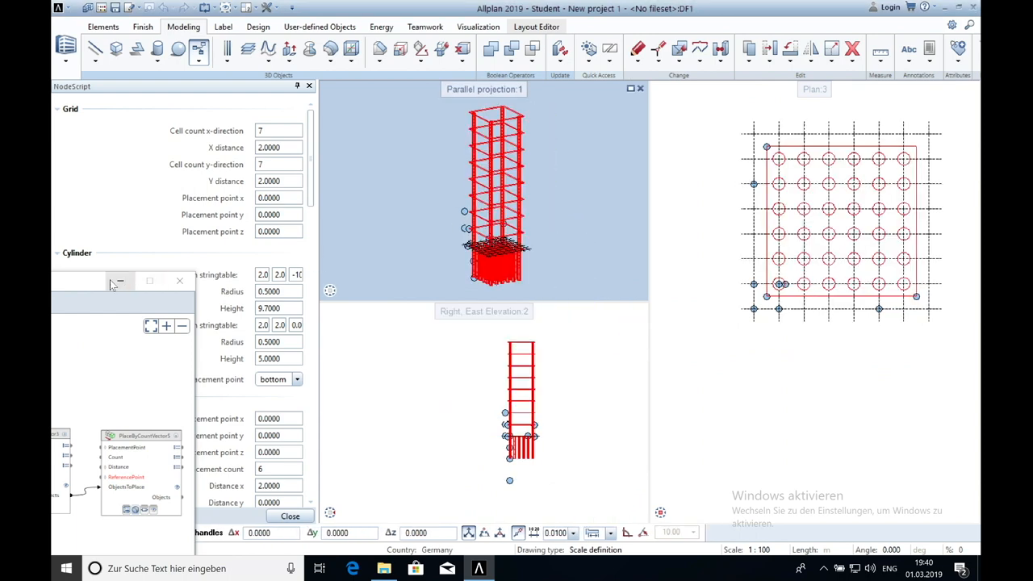
Step: Start saving the graph as a PythonPart named PP-skyscraper
click(613, 122)
text(PP-skyscraper)
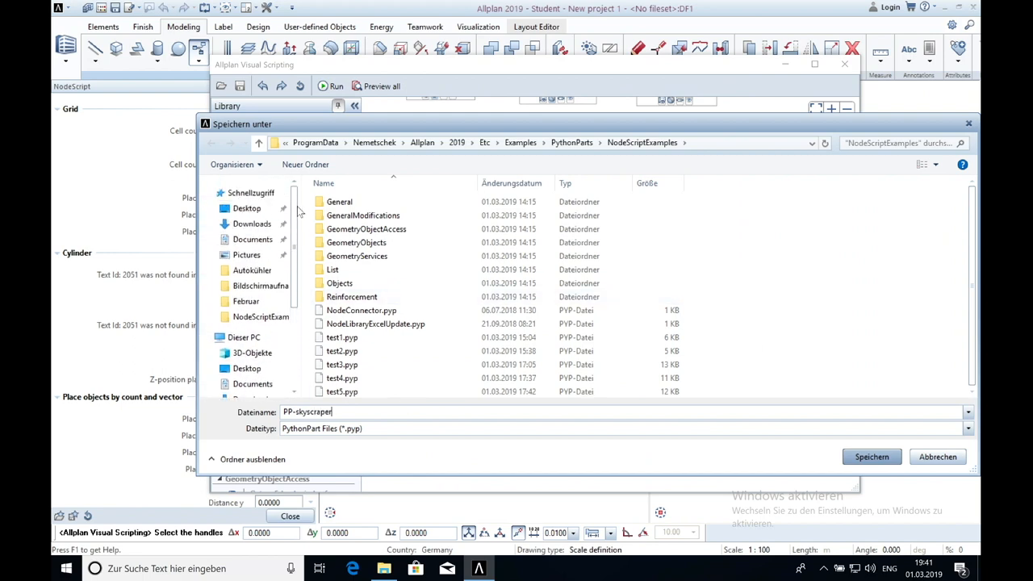
Step: Save the PythonPart as PP-skyscraper.pyp to the desktop
click(245, 208)
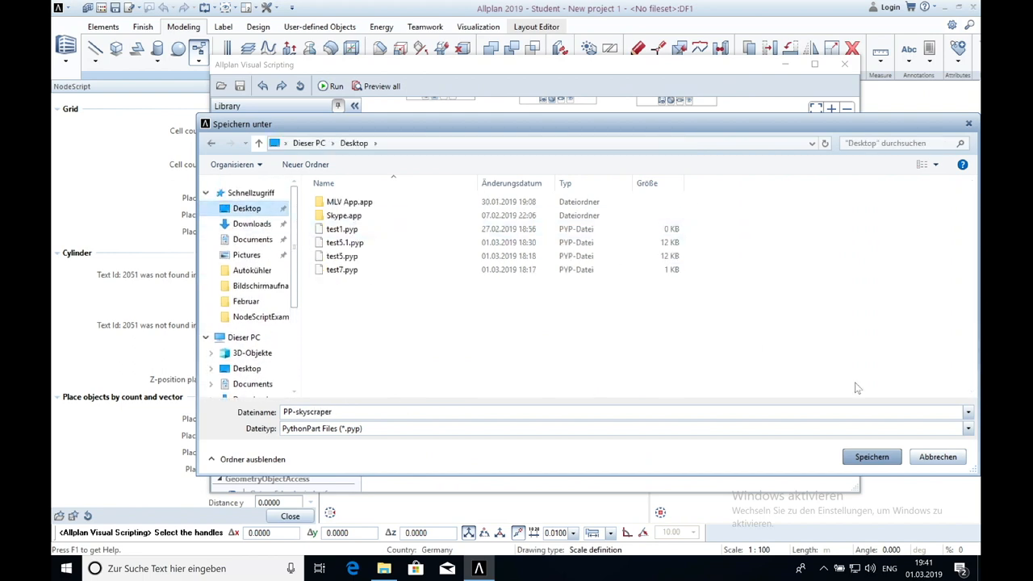
click(872, 456)
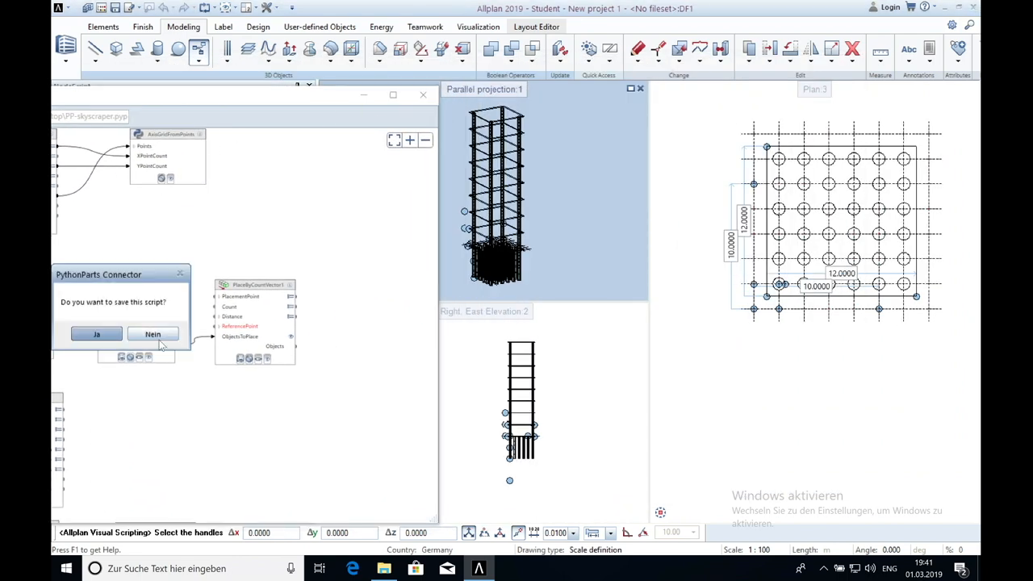
Step: Answer the save-script prompt and close the NodeScript parameter palette
click(151, 334)
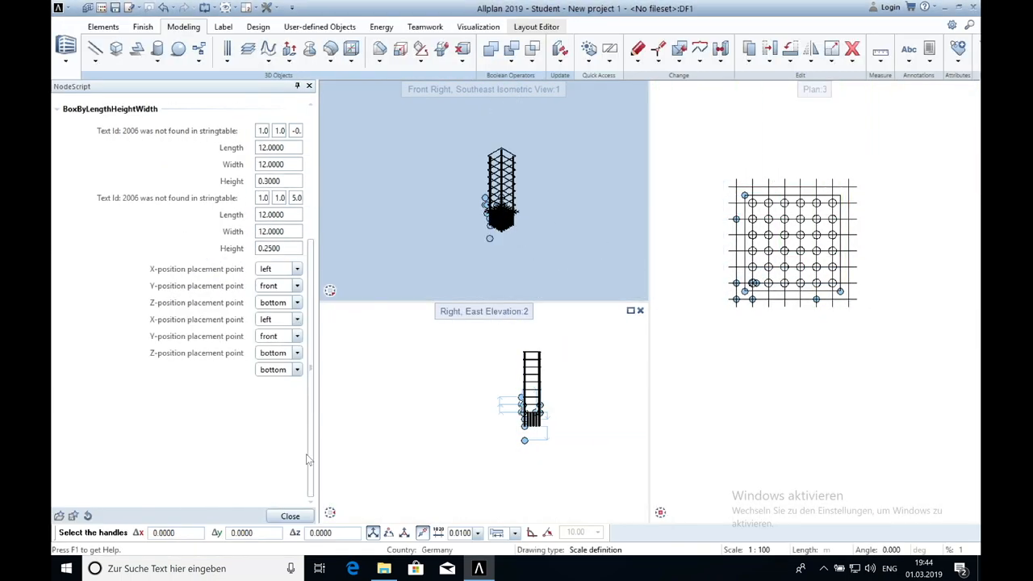
click(291, 516)
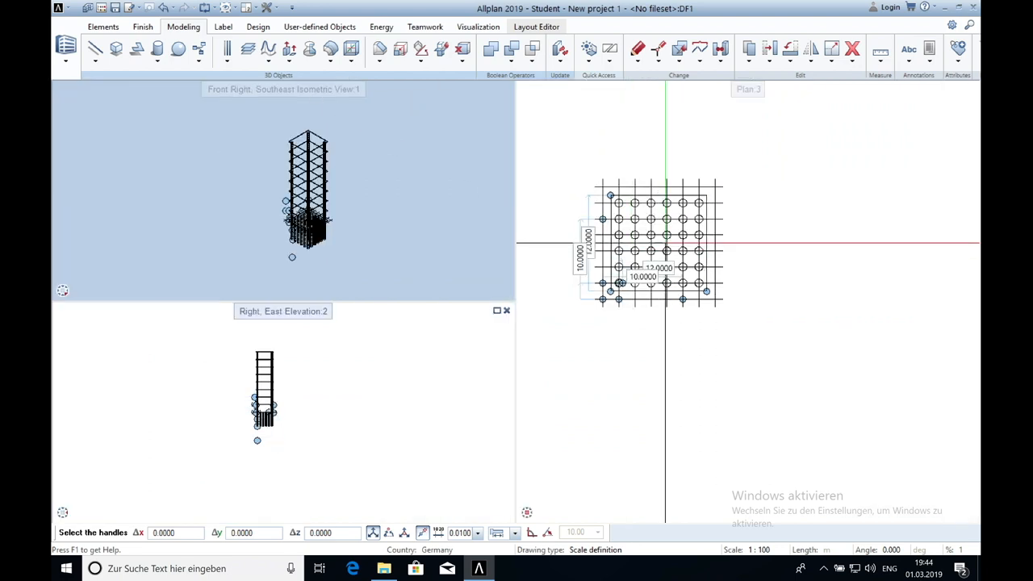